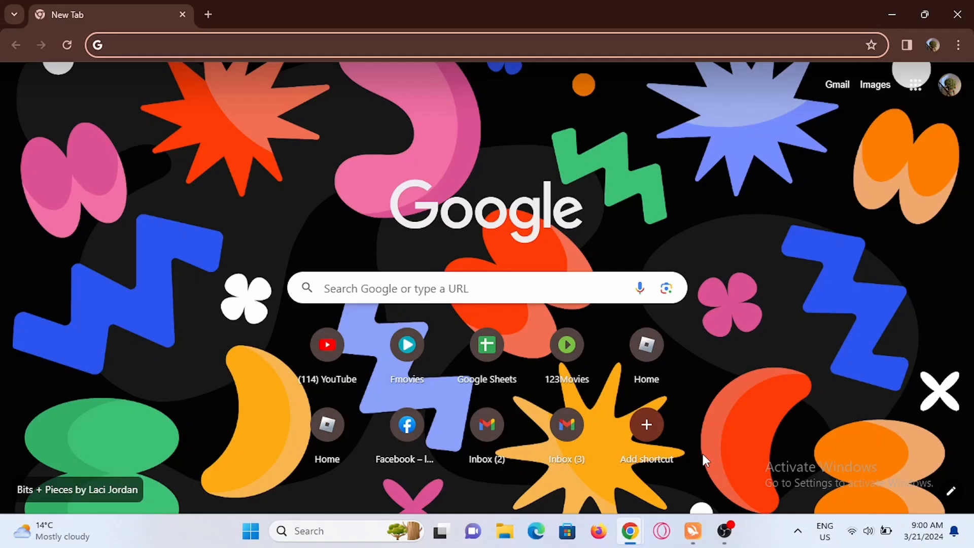
Load blockchain.com in the Chrome tab.
text(blockchain.com)
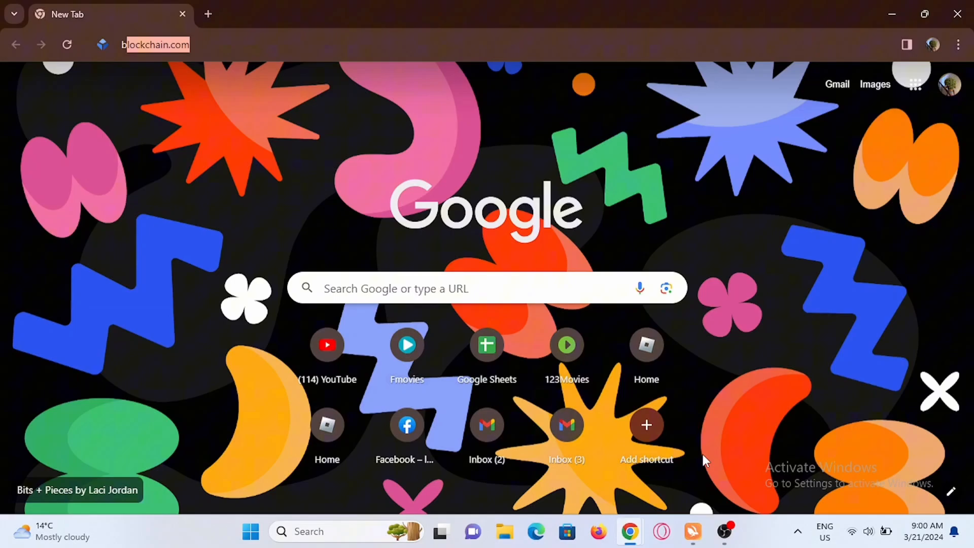
text(blockchain.com)
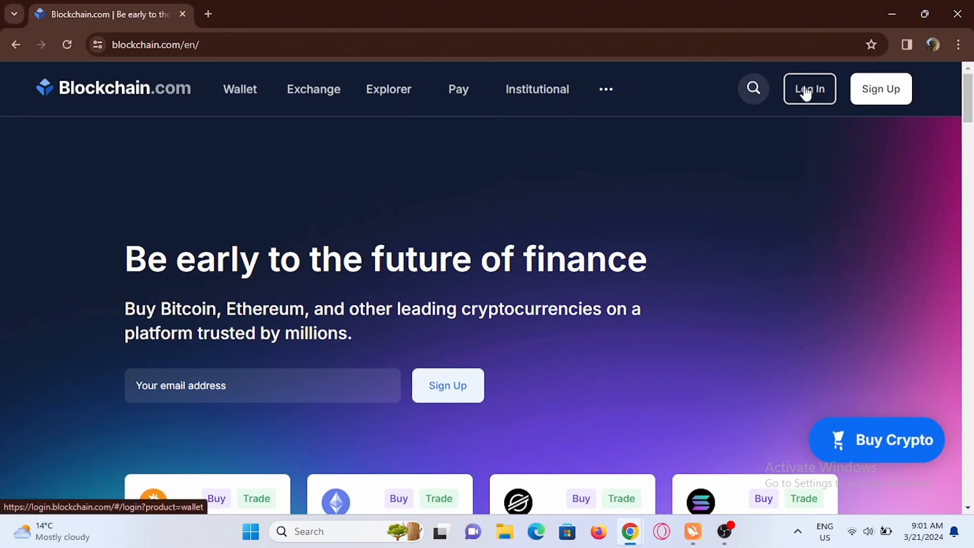
From Log In, start importing an account with a recovery phrase.
click(809, 89)
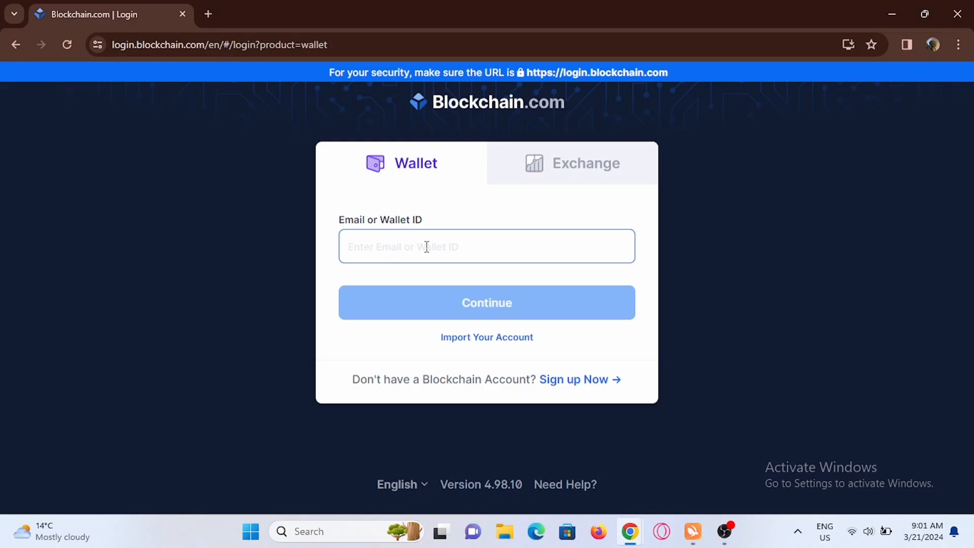
mouse_move(555, 383)
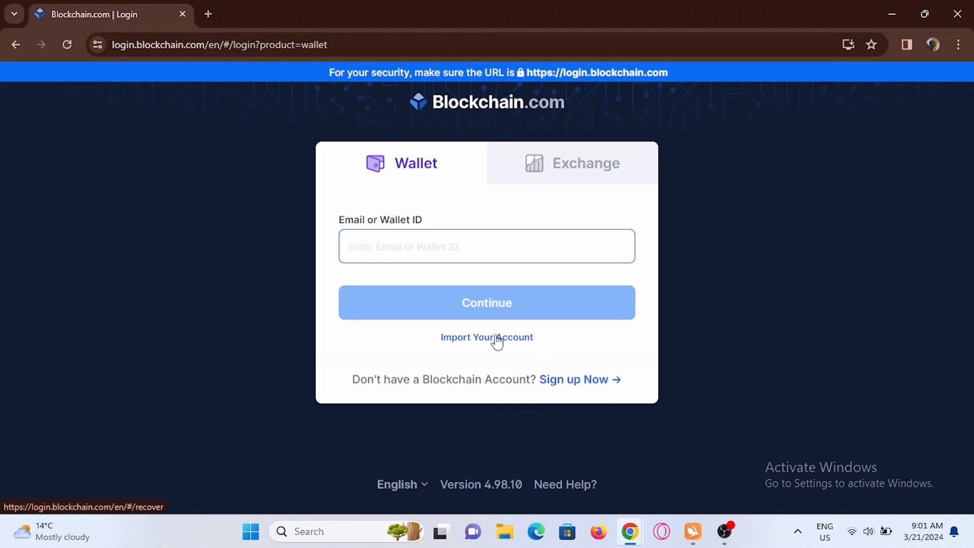
click(487, 337)
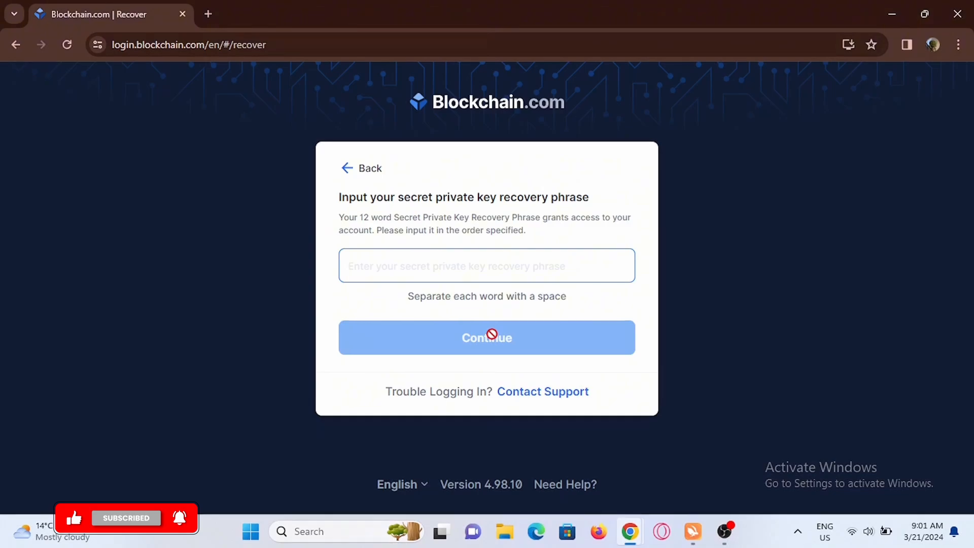
Return to the login page and open the Need Help? support center.
click(361, 168)
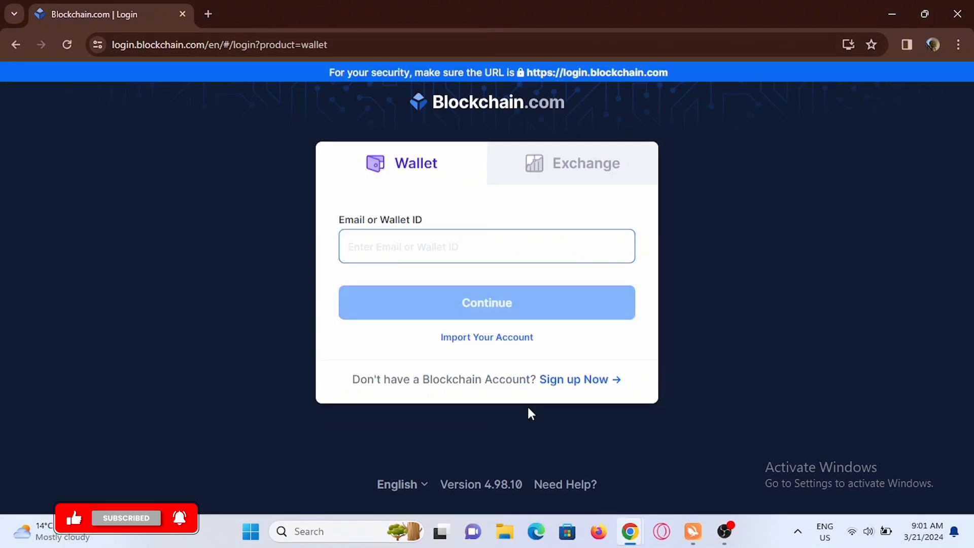
click(565, 484)
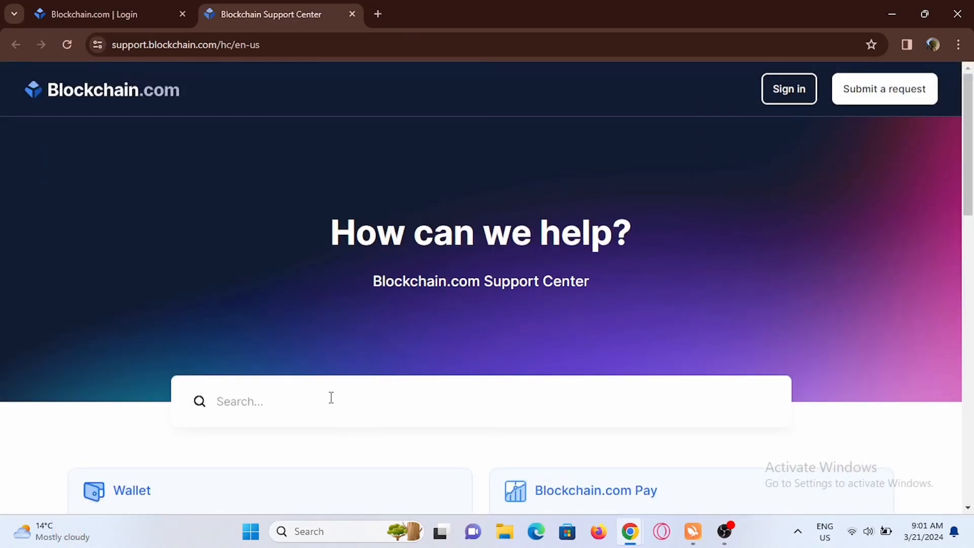
Search the help center for 'recover', then open Submit a request's product list.
text(recover)
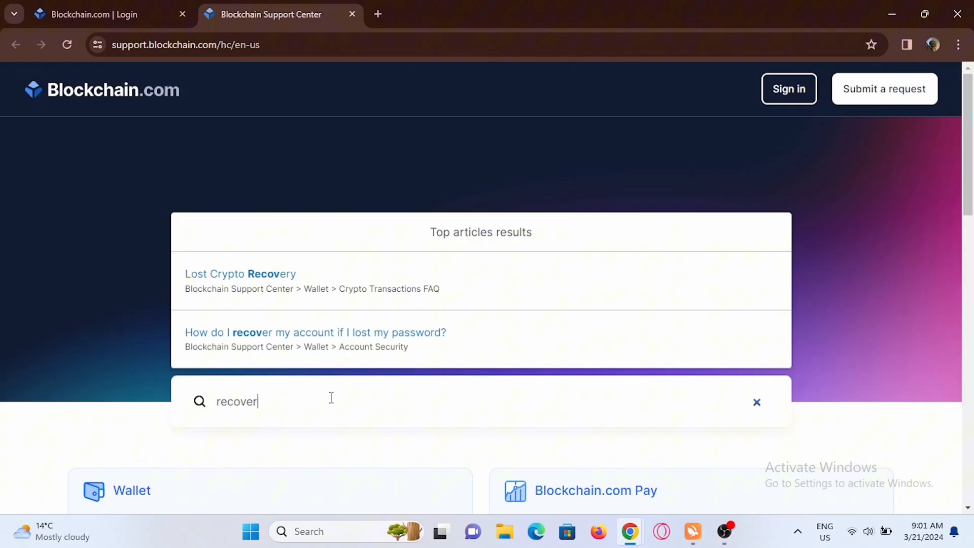
text(assw)
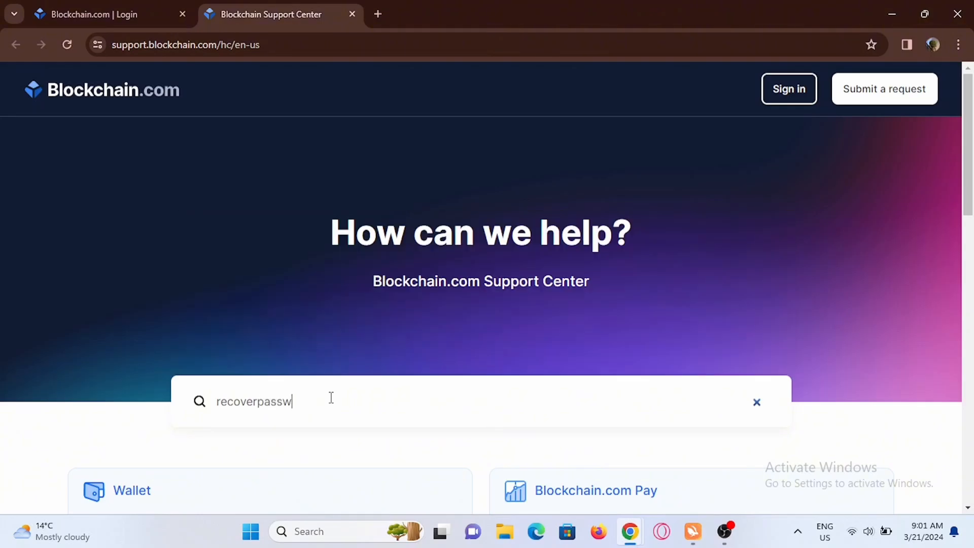
scroll(down, 3)
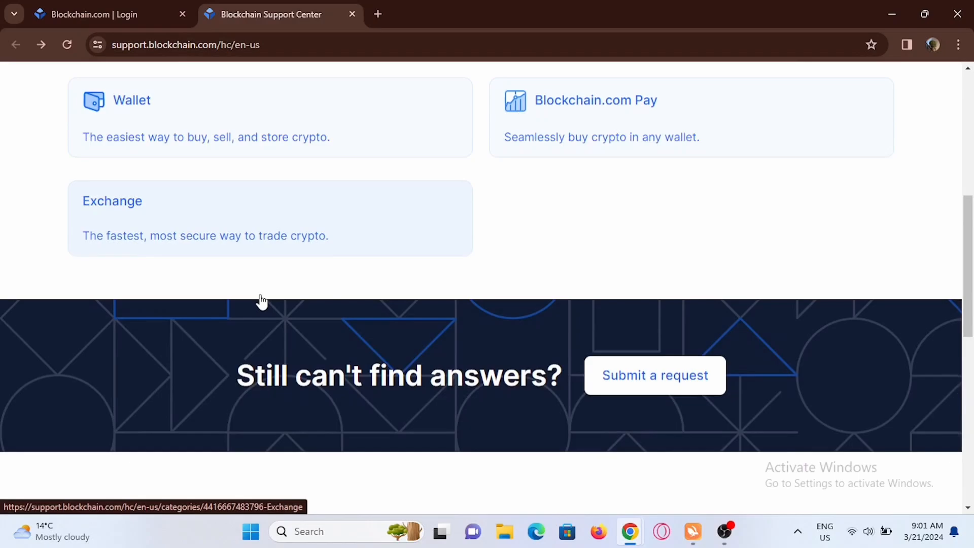
scroll(down, 3)
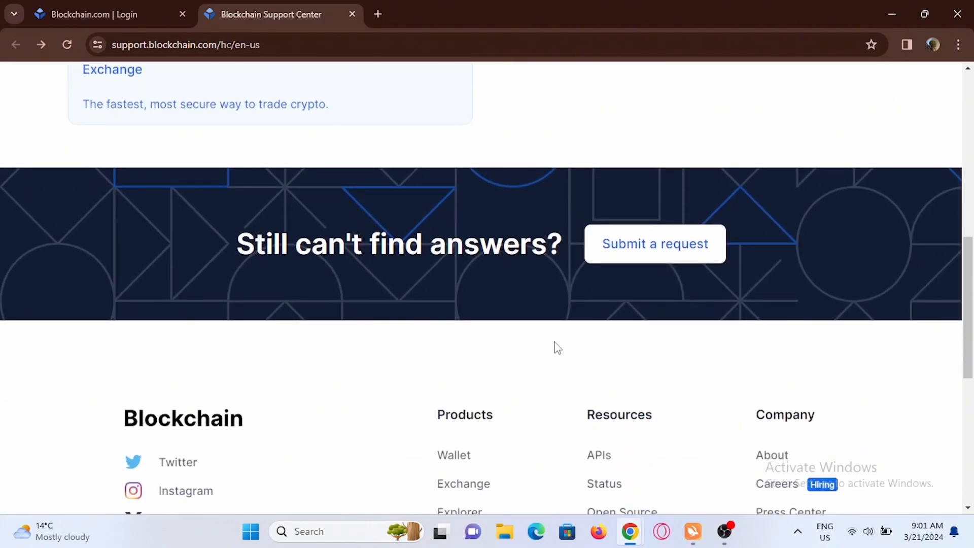
click(654, 244)
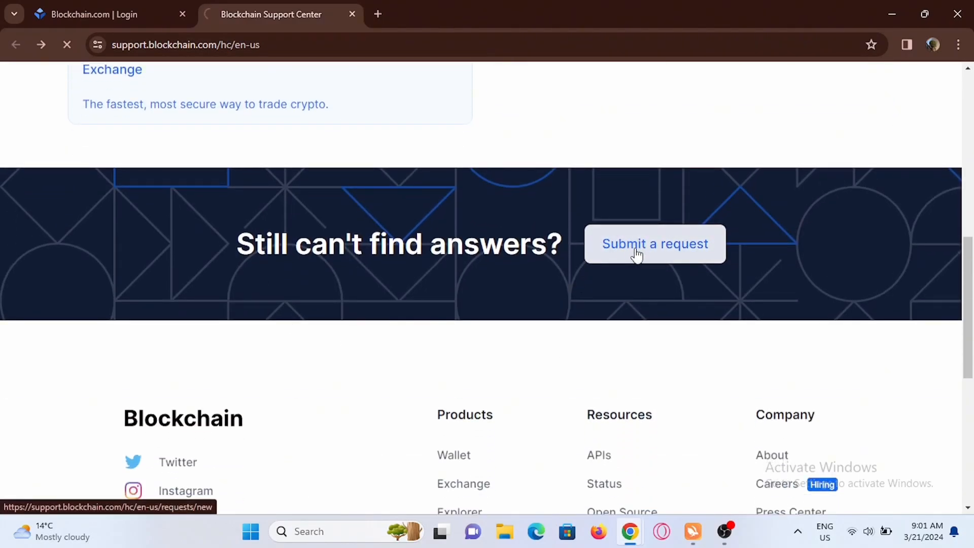
click(654, 244)
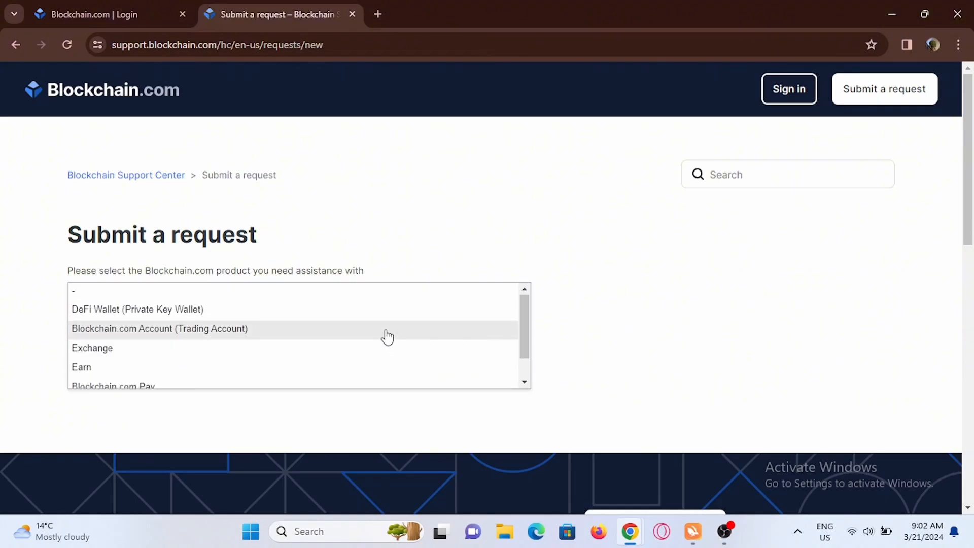
Choose Trading Account, then Account Management & Security > I Forgot My Password.
click(159, 329)
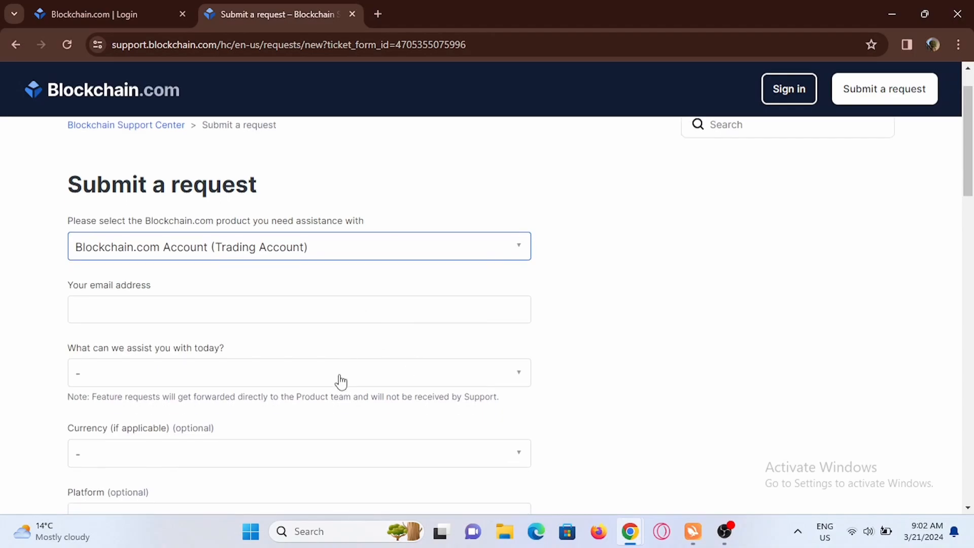
scroll(down, 3)
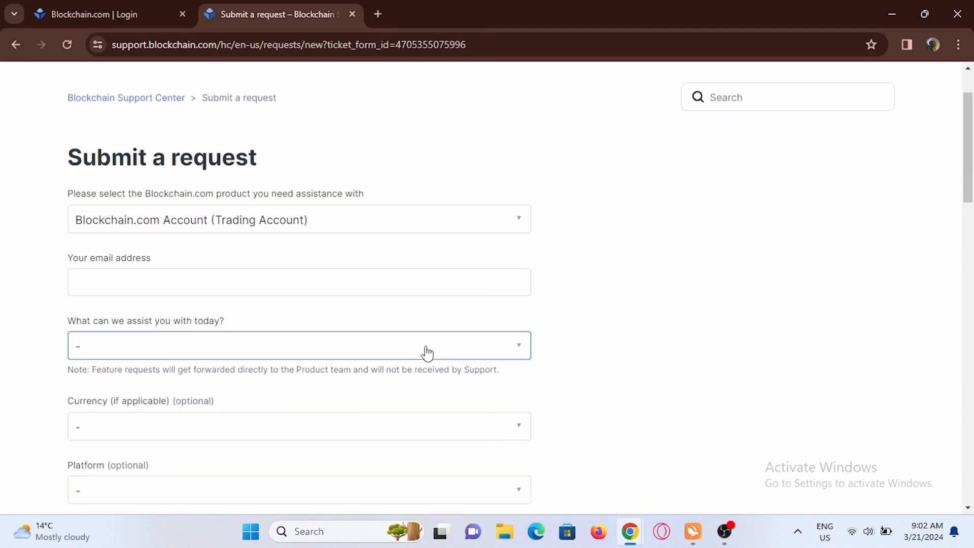
click(299, 345)
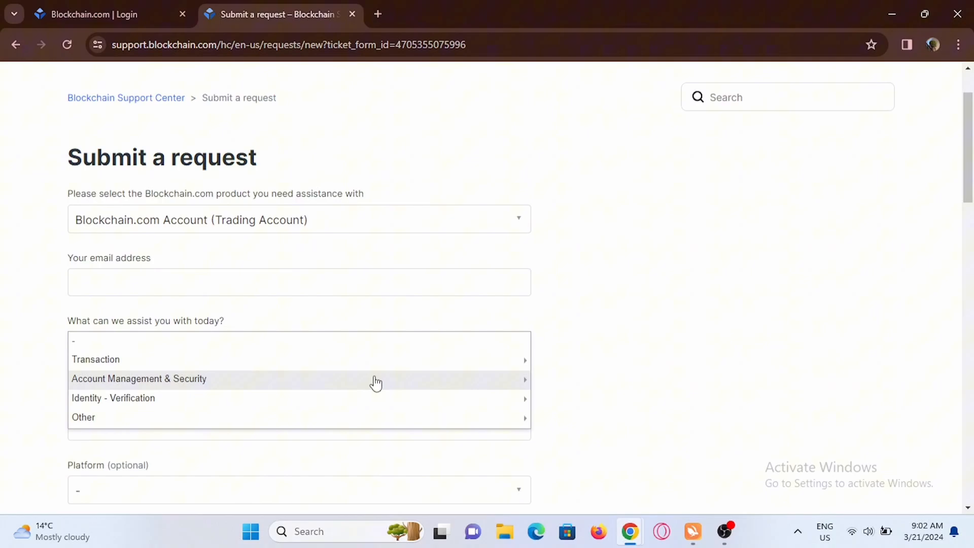
click(139, 378)
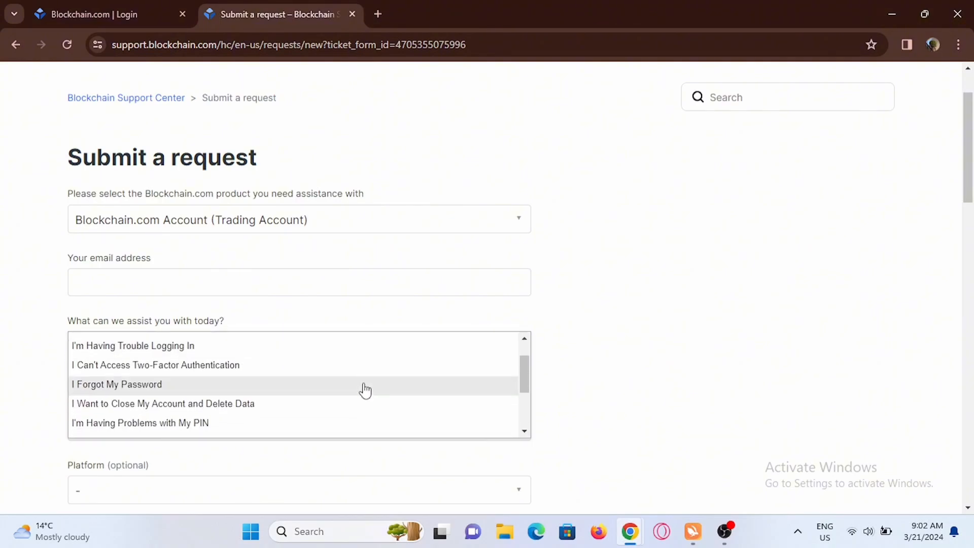
click(116, 384)
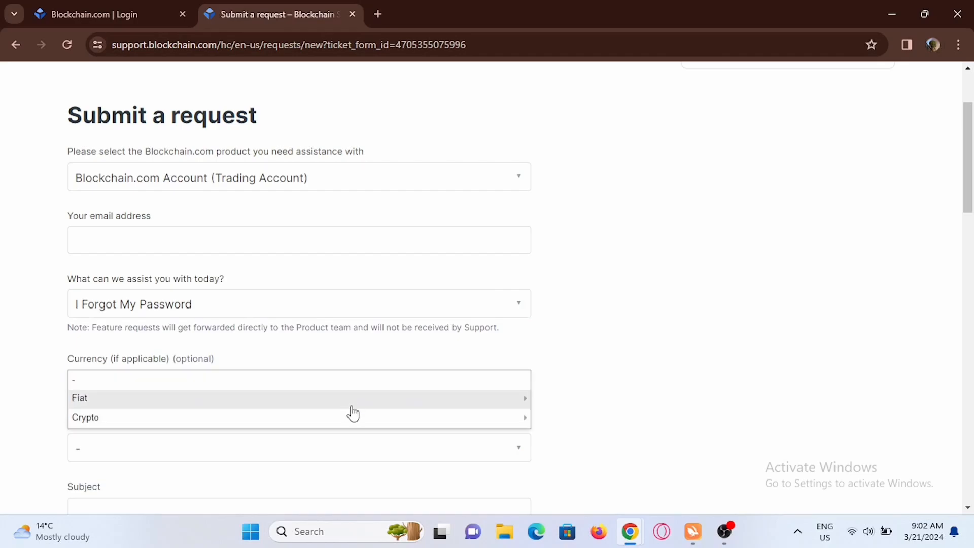
Set the currency type to Fiat and scroll further down the form.
click(79, 398)
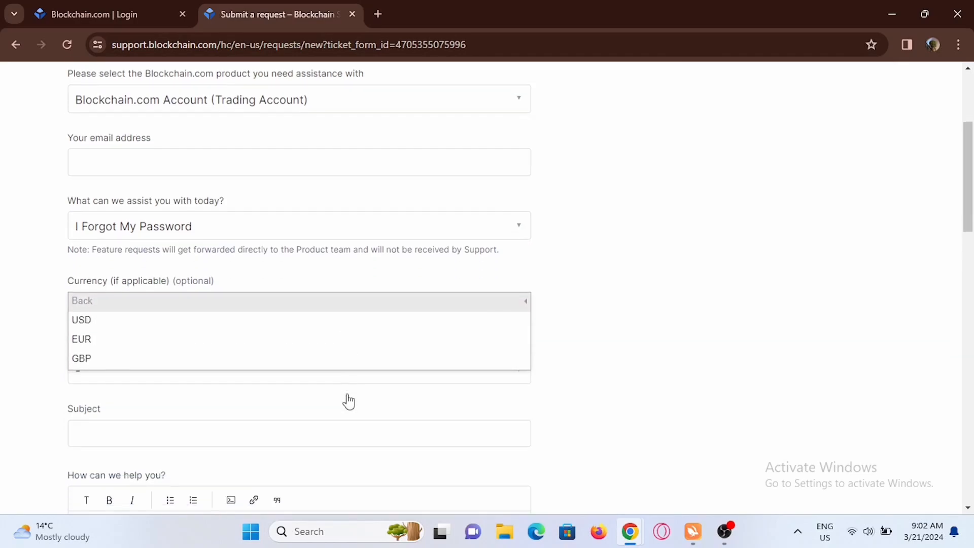
scroll(down, 3)
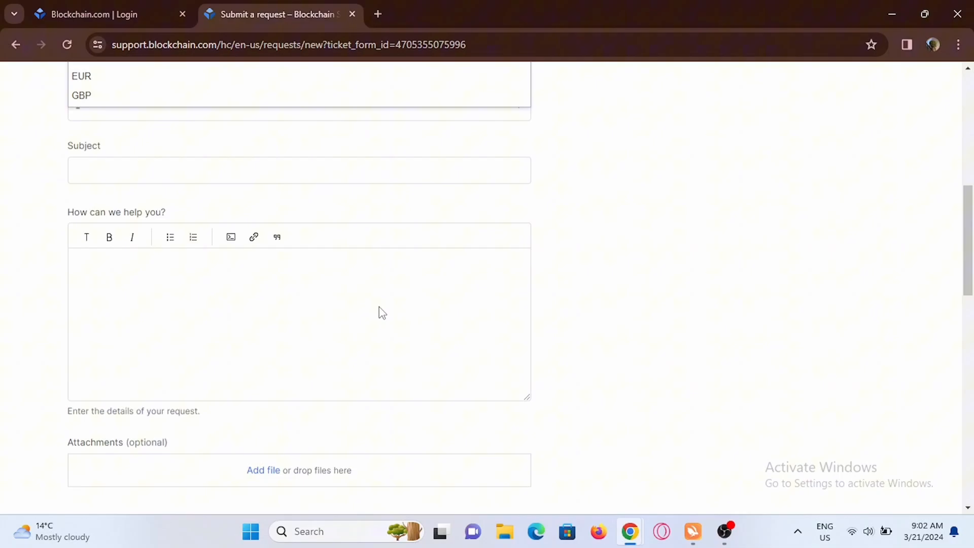
scroll(down, 3)
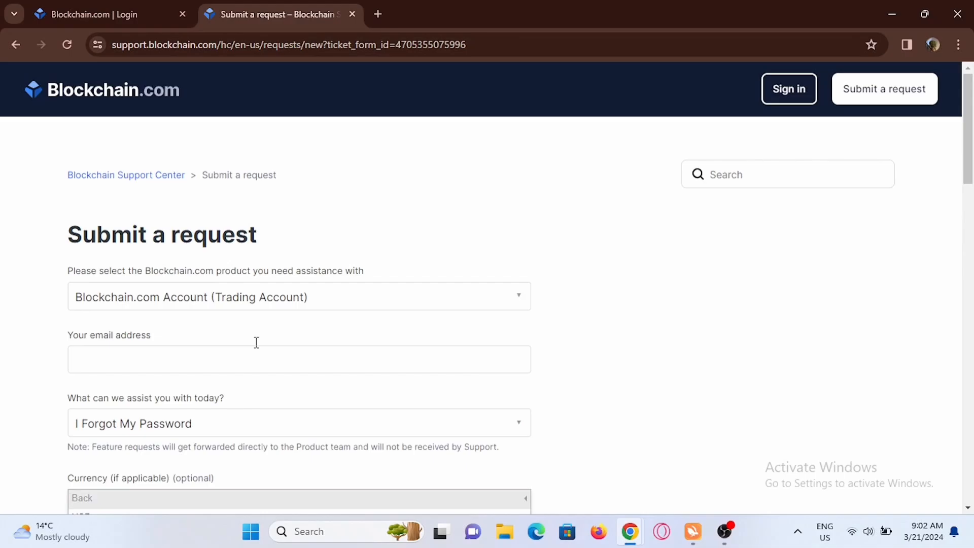
mouse_move(258, 348)
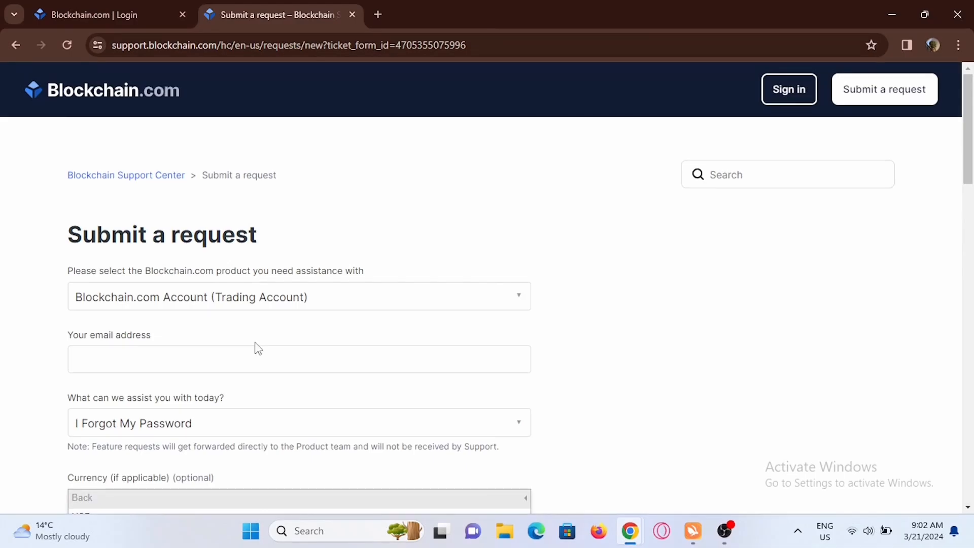